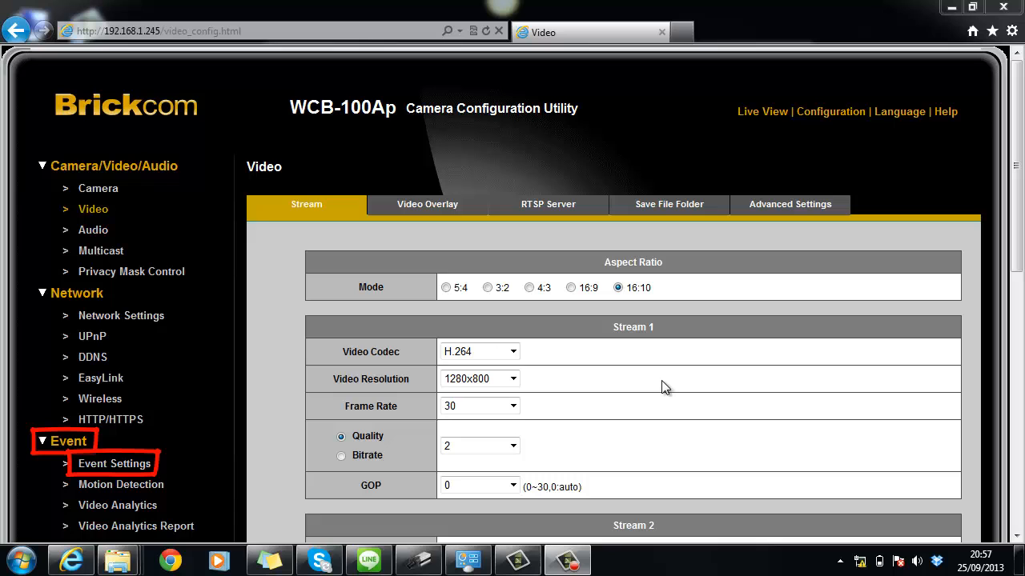
mouse_move(165, 449)
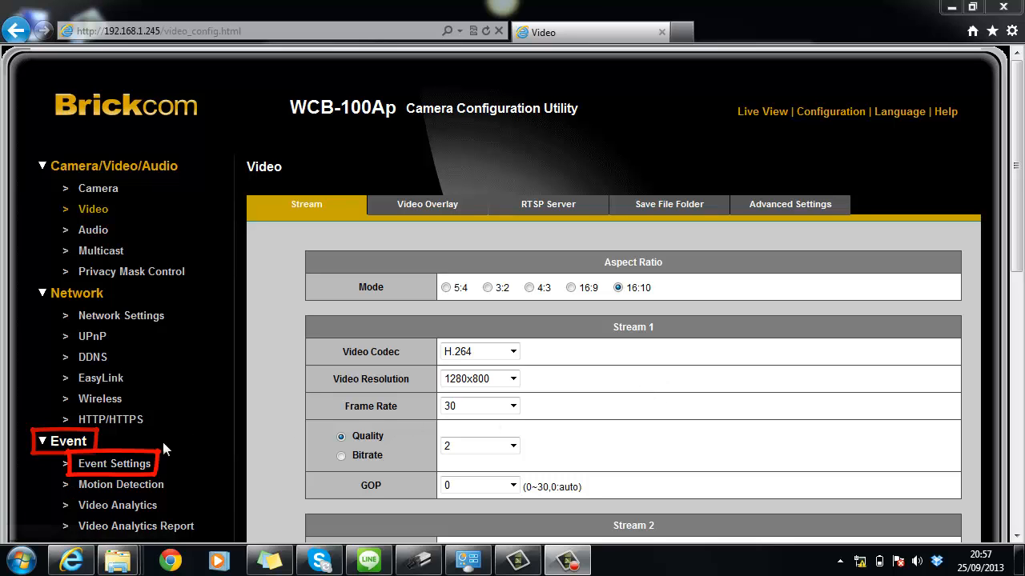
Open the Event Settings page from the Event menu
left_click(114, 464)
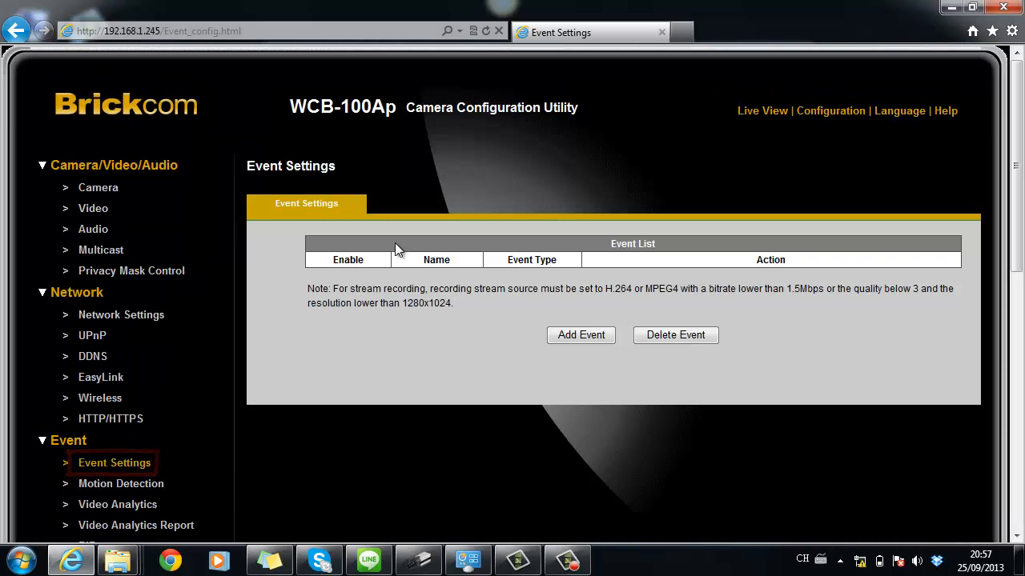
Add an event named 123 triggered by Motion Detection in Window 1
left_click(580, 334)
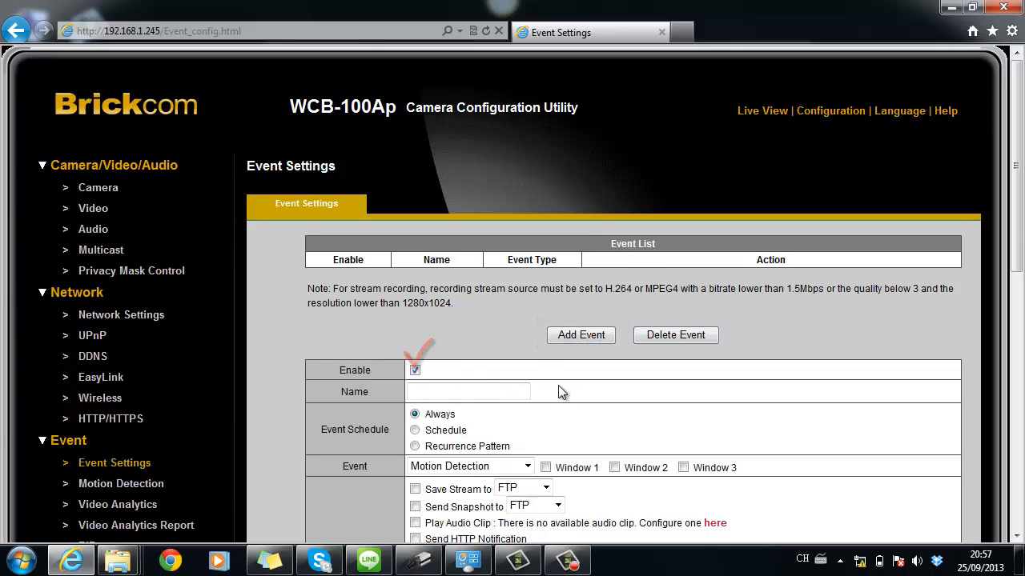
scroll("down", 3)
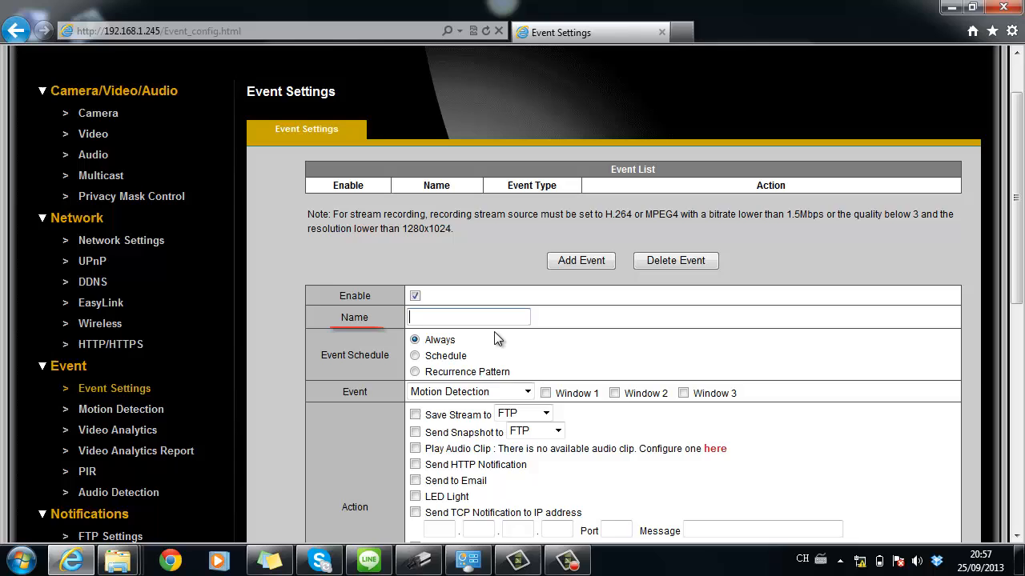
type("123")
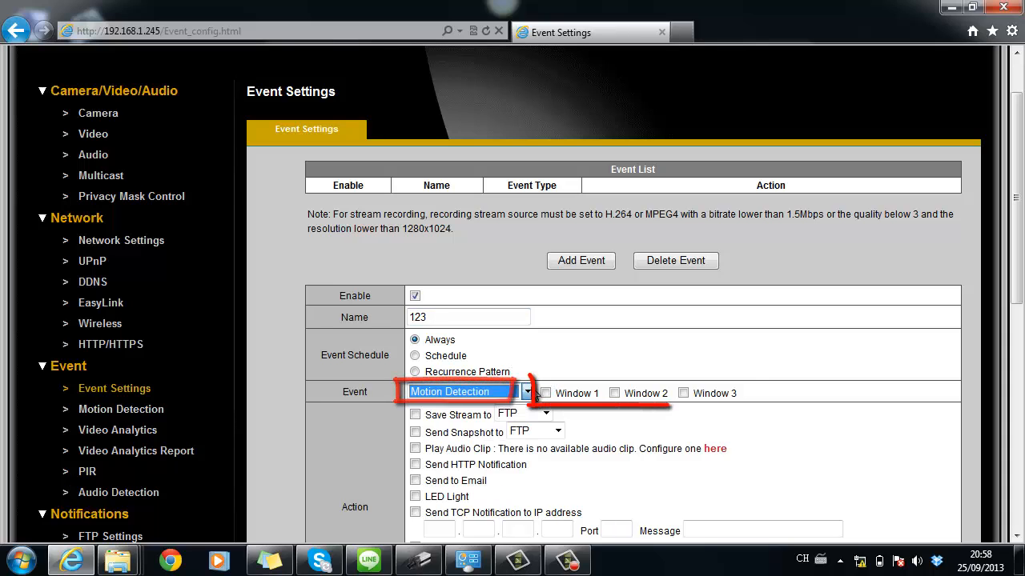
left_click(544, 393)
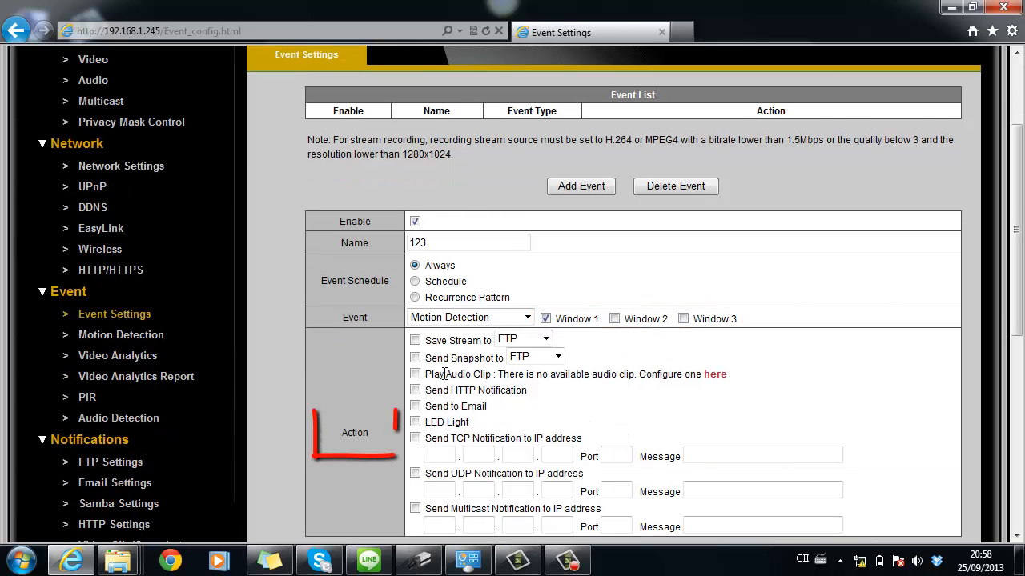
Set event 123 to save the stream to FTP and apply it
left_click(415, 339)
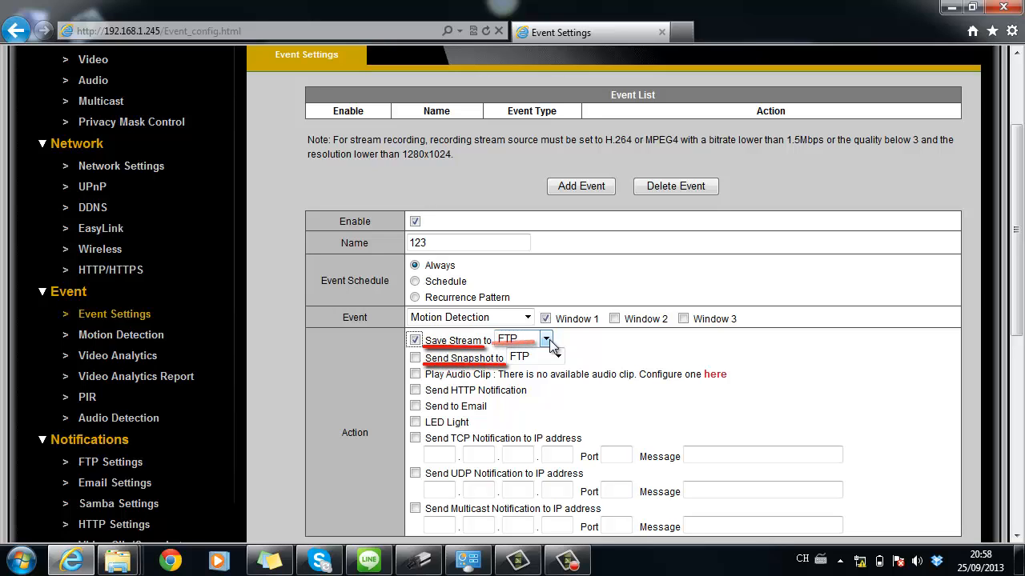
left_click(546, 338)
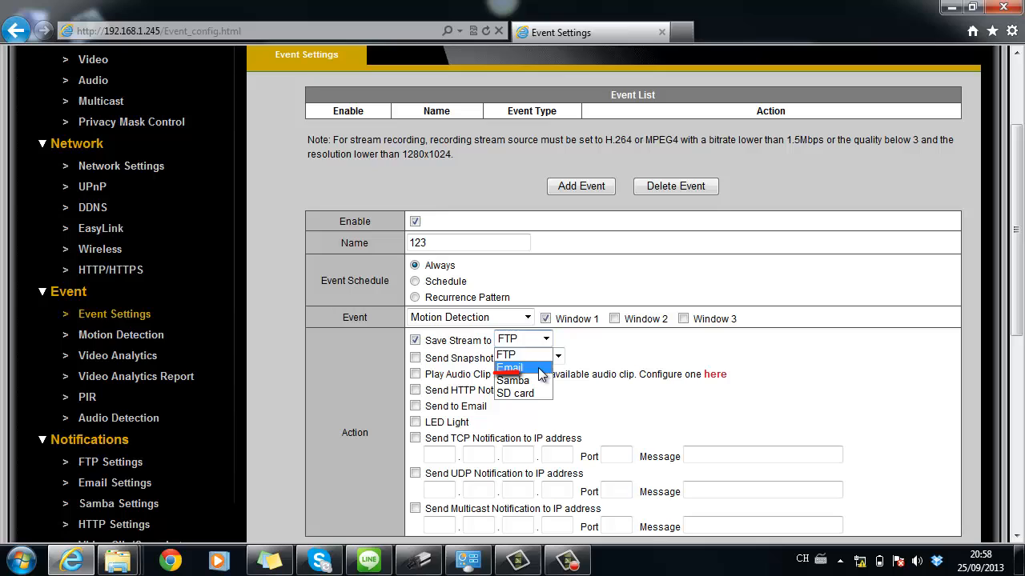
mouse_move(606, 347)
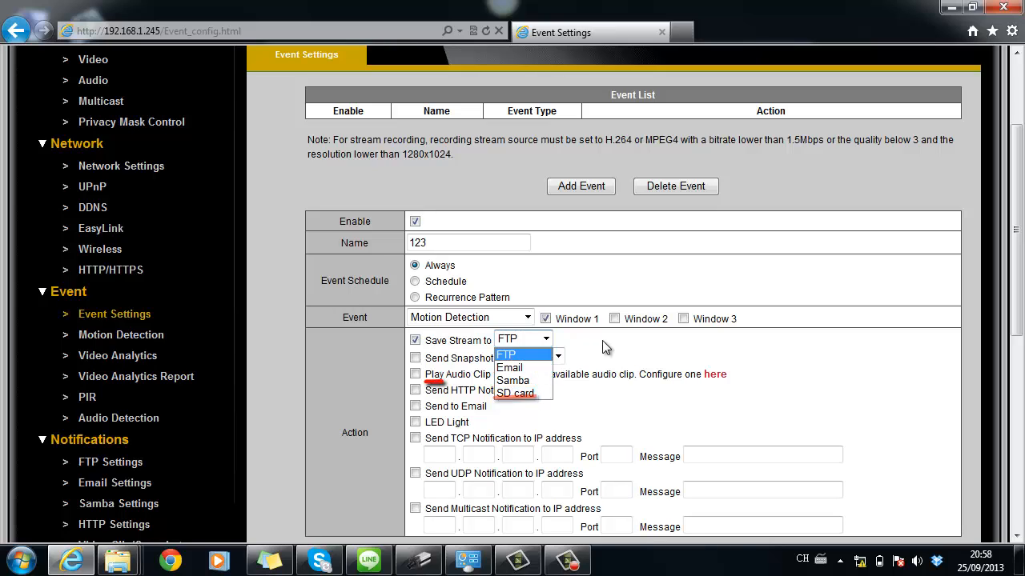
left_click(506, 354)
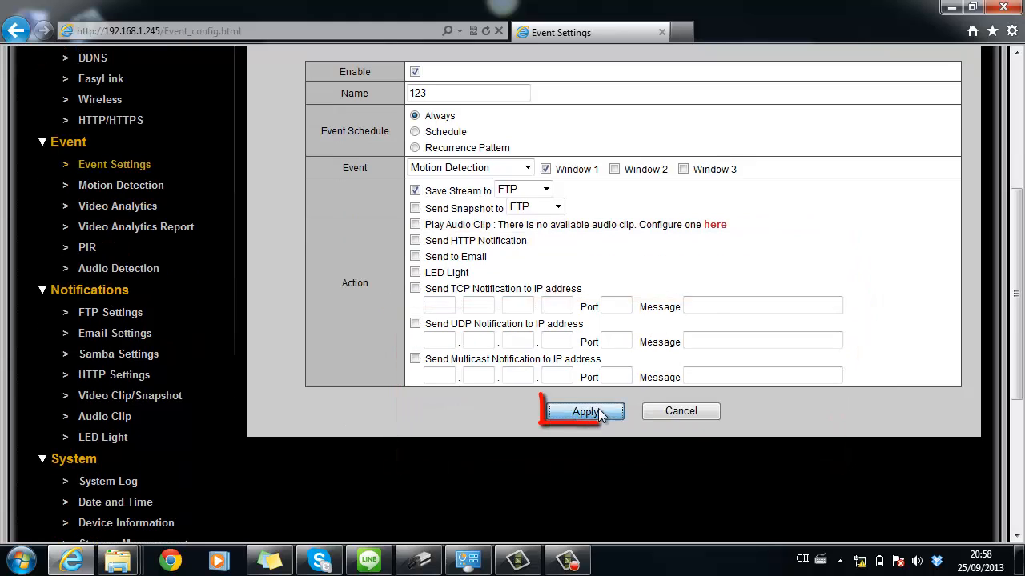
left_click(584, 411)
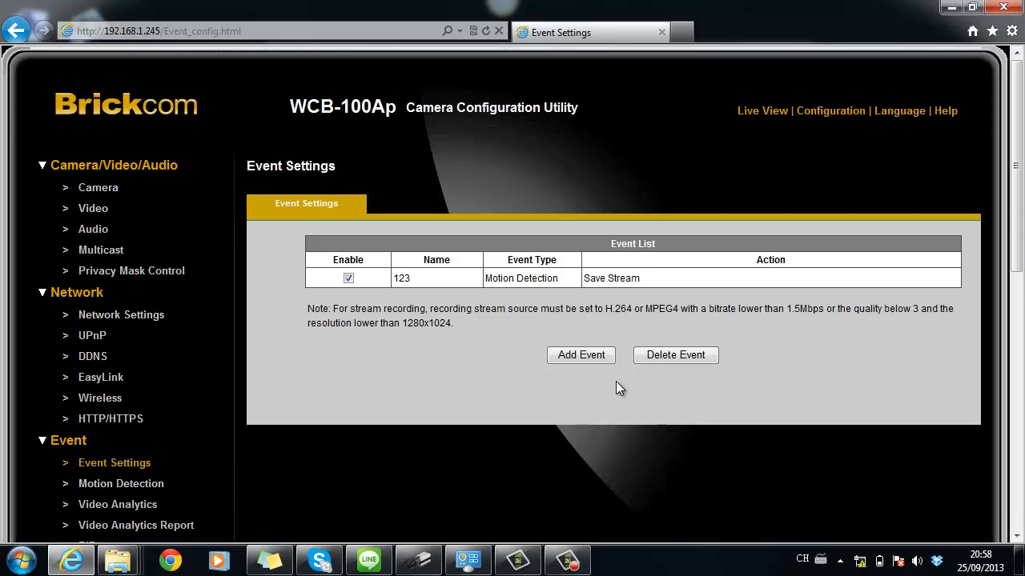
mouse_move(315, 345)
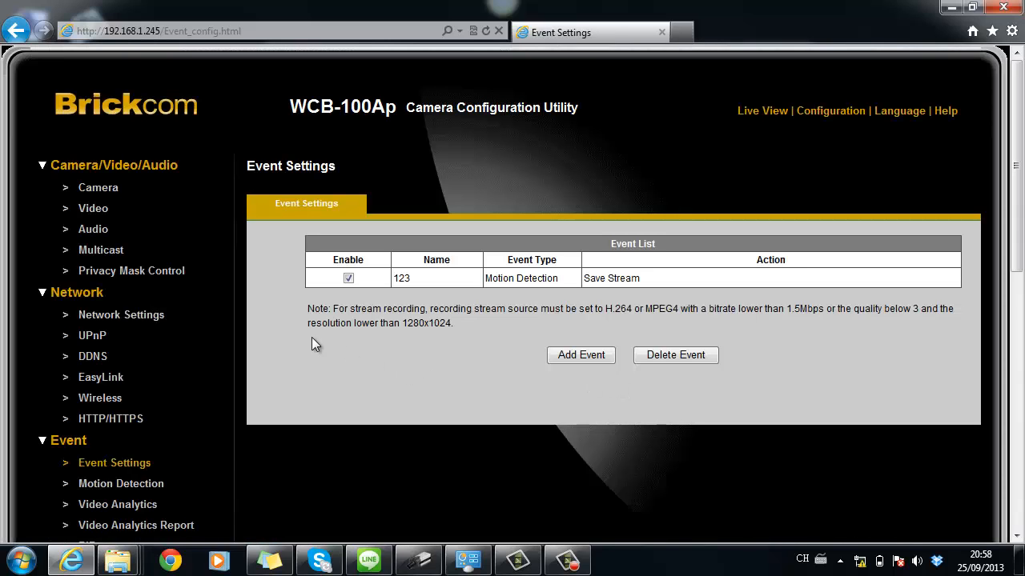
mouse_move(121, 483)
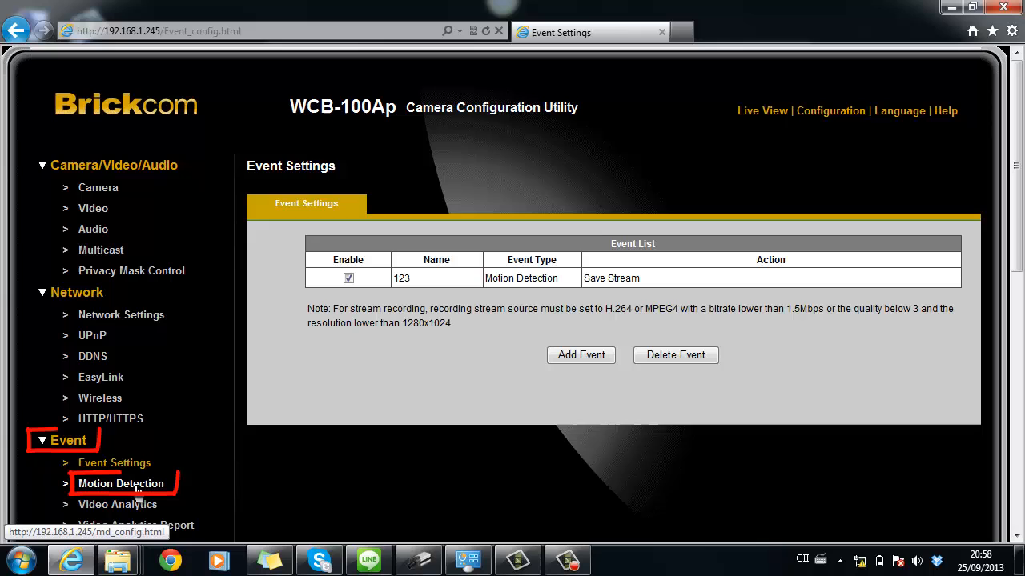
Open the Motion Detection page and enable Window 1 in Region Settings
left_click(121, 484)
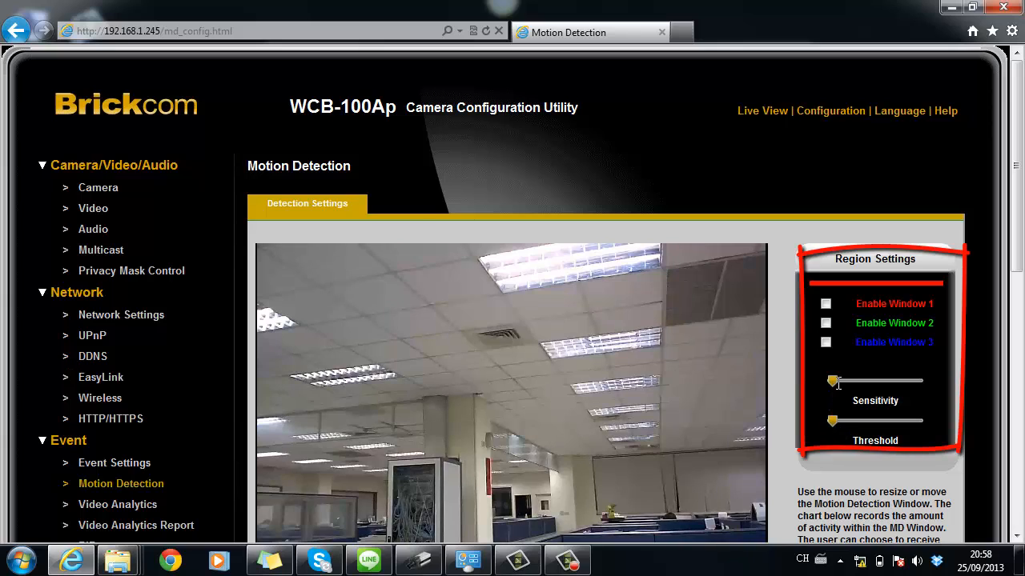
left_click(825, 304)
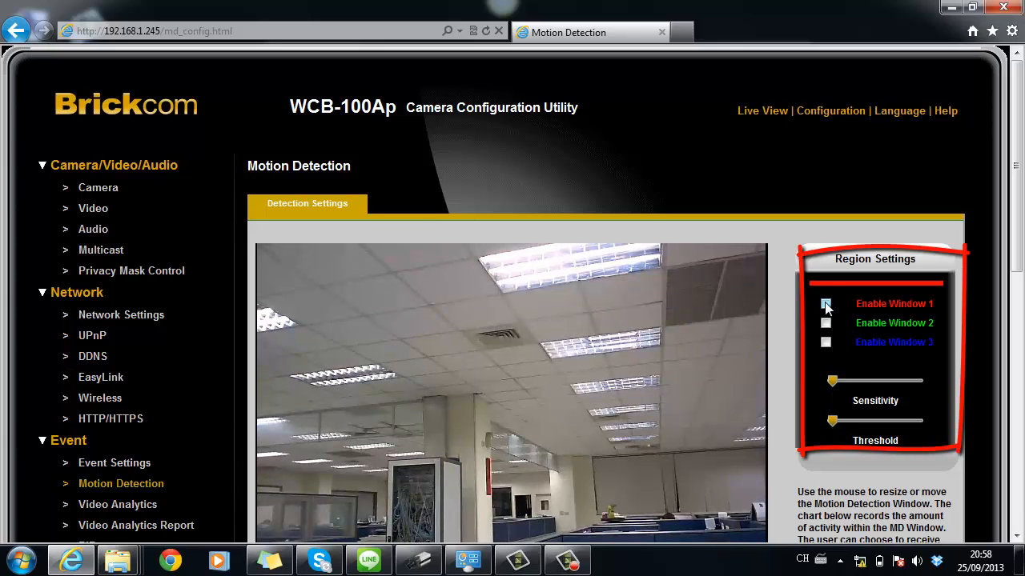
left_click(825, 303)
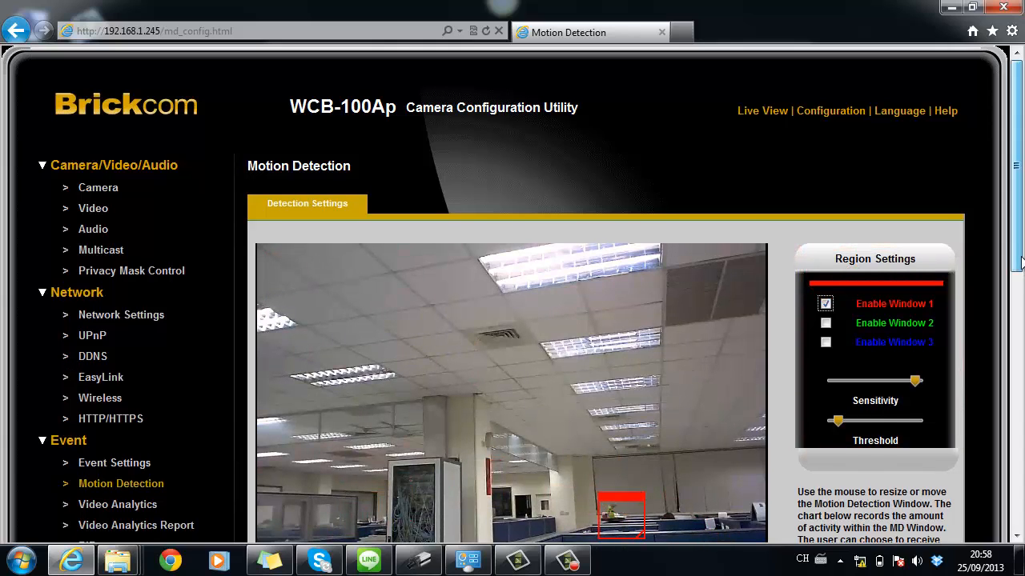
scroll("down", 3)
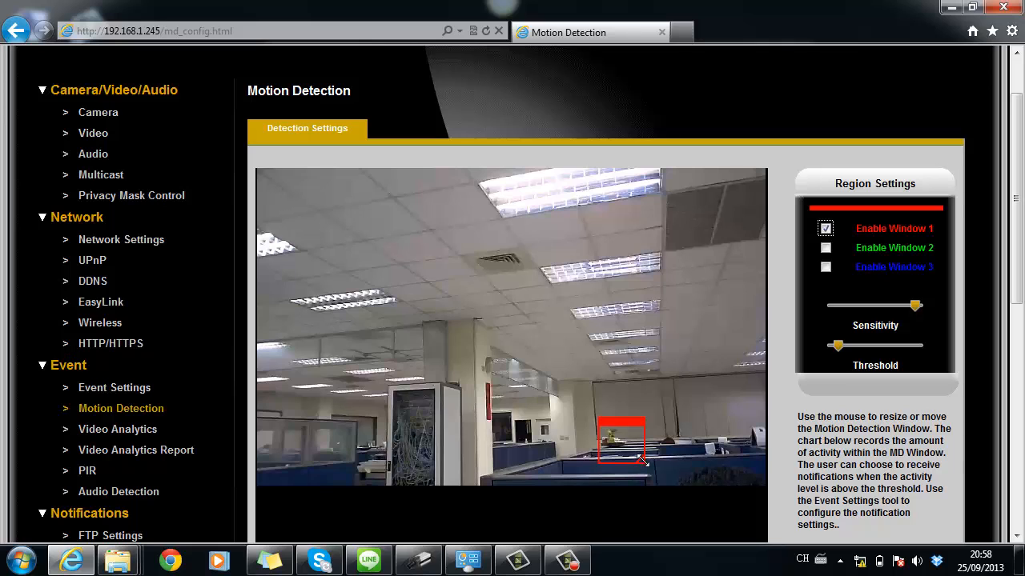
Enlarge the Window 1 detection box and raise sensitivity to maximum
left_click_drag(642, 461, 691, 478)
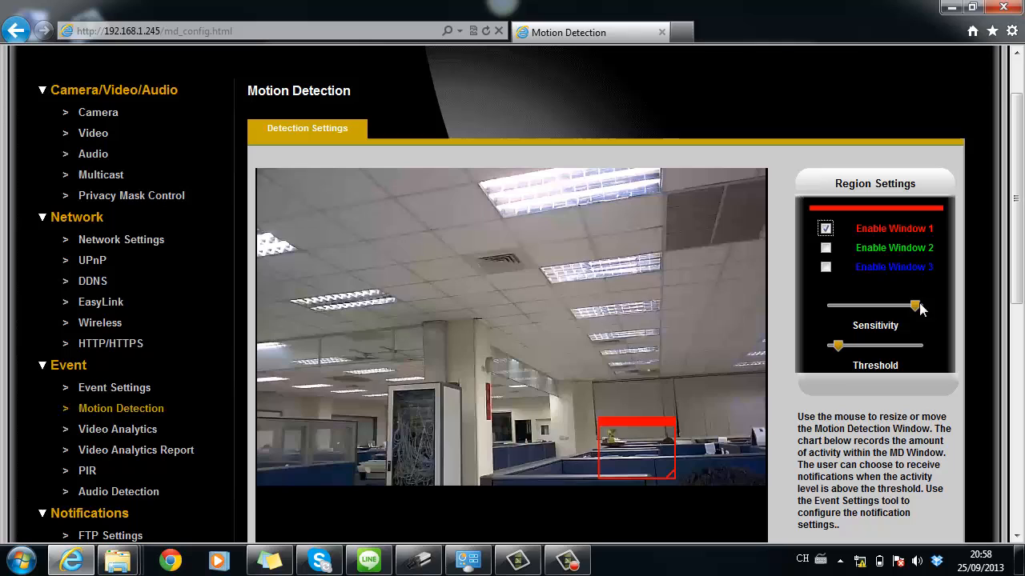
left_click_drag(918, 305, 875, 305)
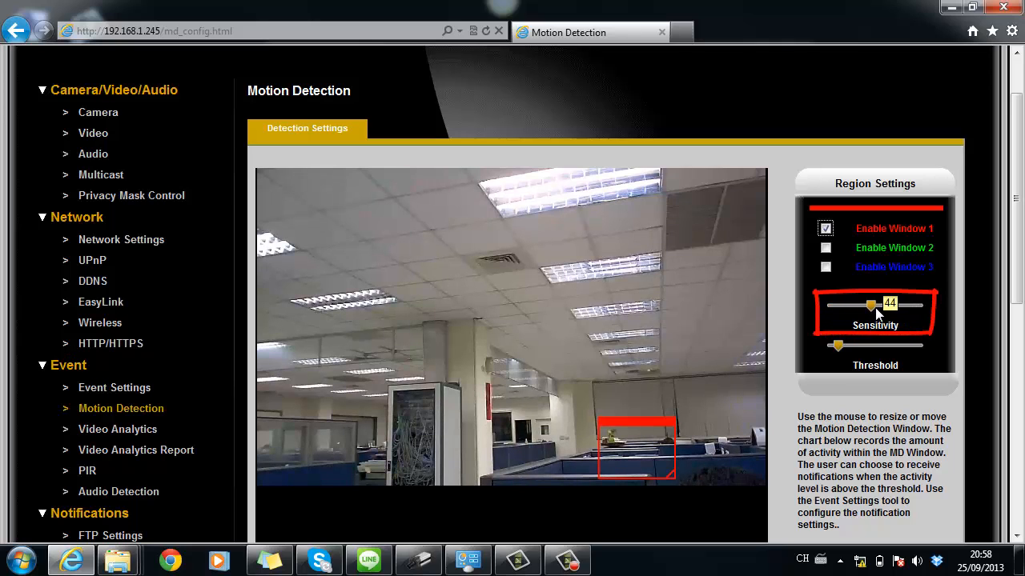
left_click_drag(867, 305, 918, 305)
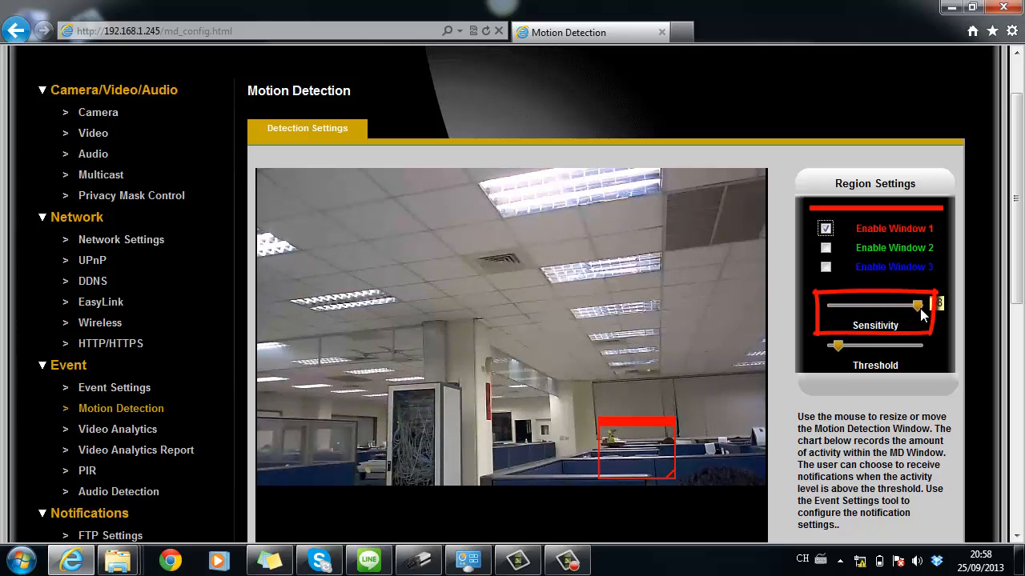
Lower the Window 1 threshold to near its minimum
left_click_drag(917, 306, 919, 305)
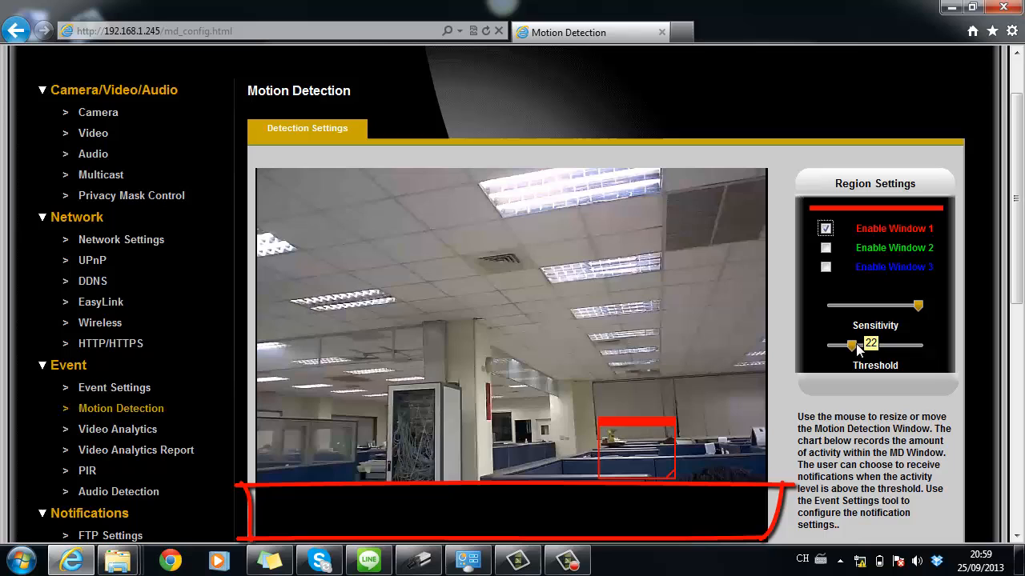
left_click_drag(853, 344, 920, 344)
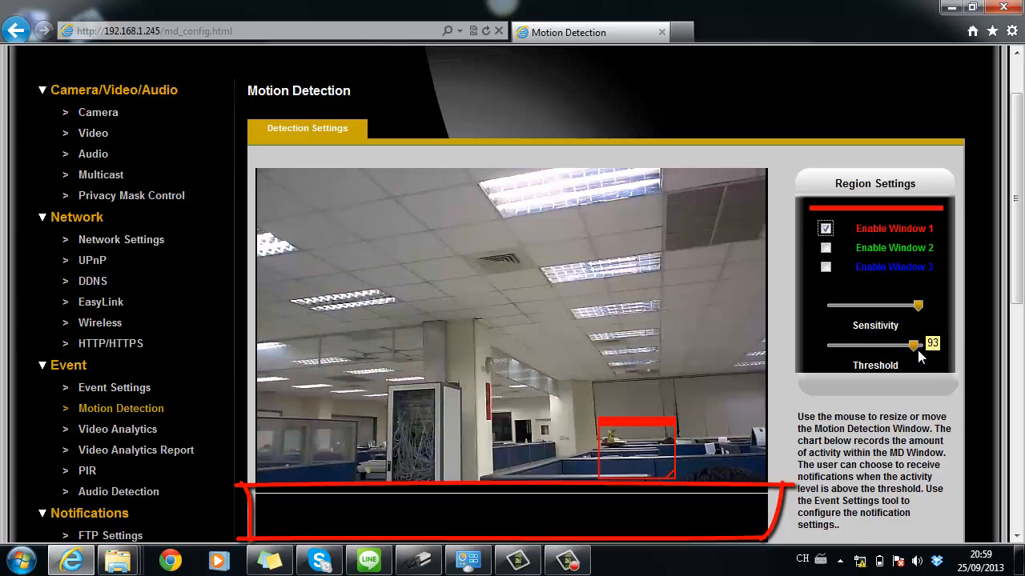
left_click_drag(912, 345, 838, 345)
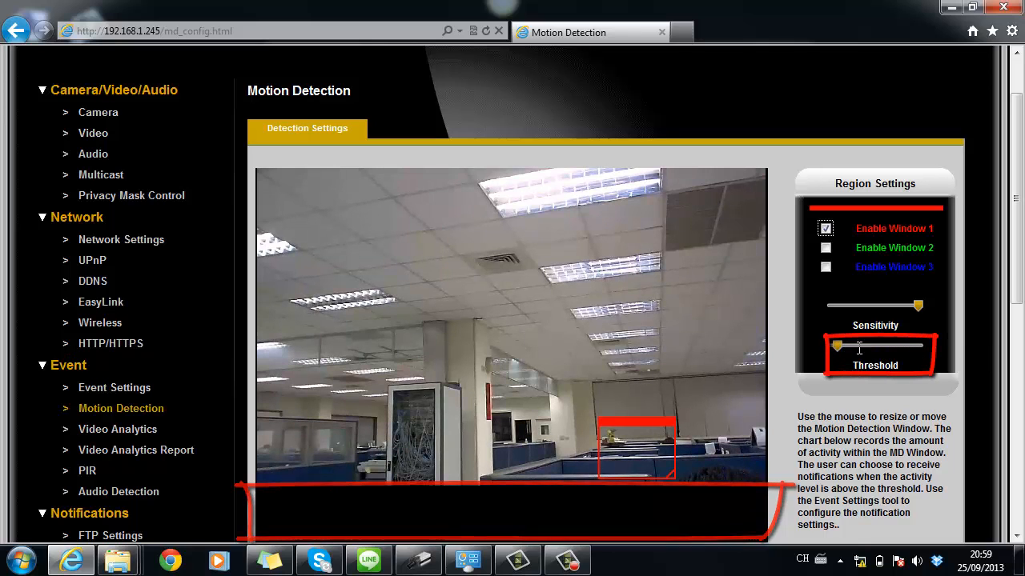
scroll("down", 3)
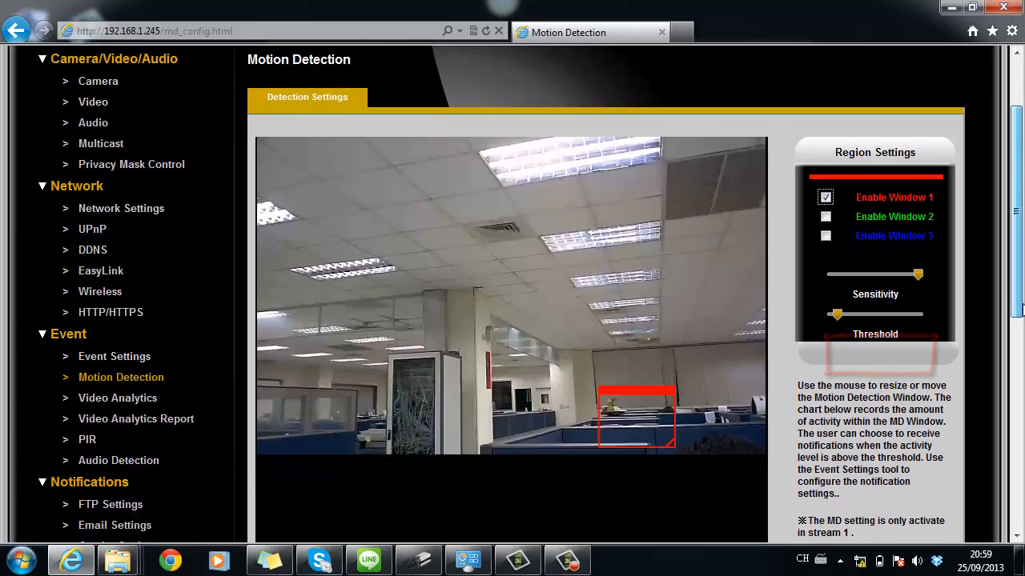
scroll("down", 3)
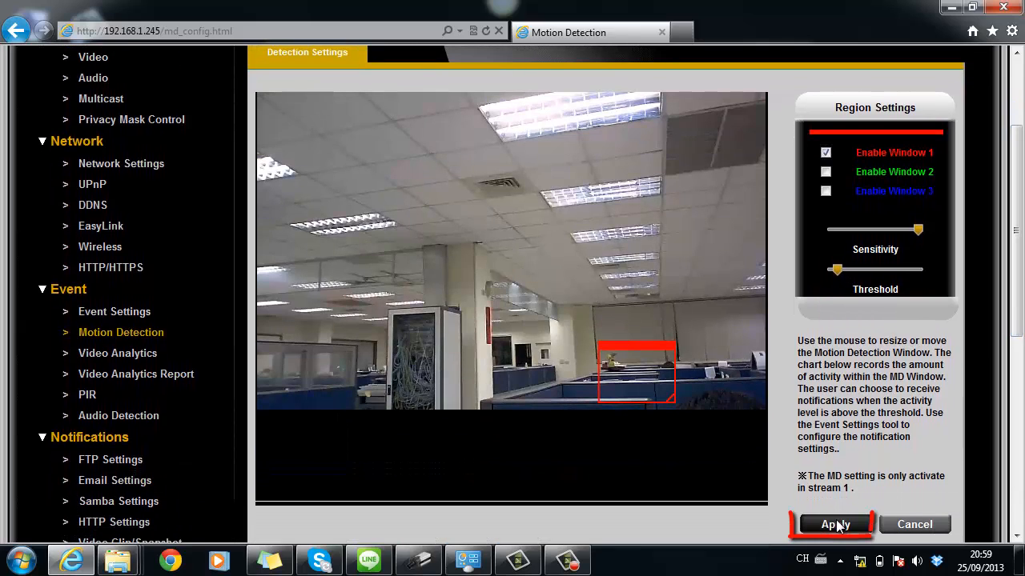
Apply the Window 1 motion detection settings and wait for the camera view to reload
left_click(832, 524)
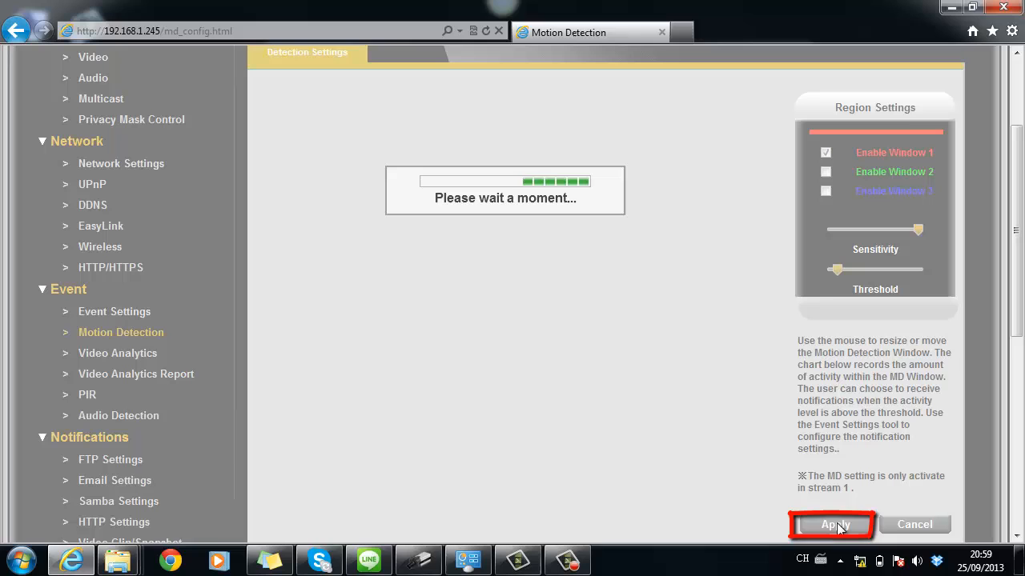
left_click(834, 525)
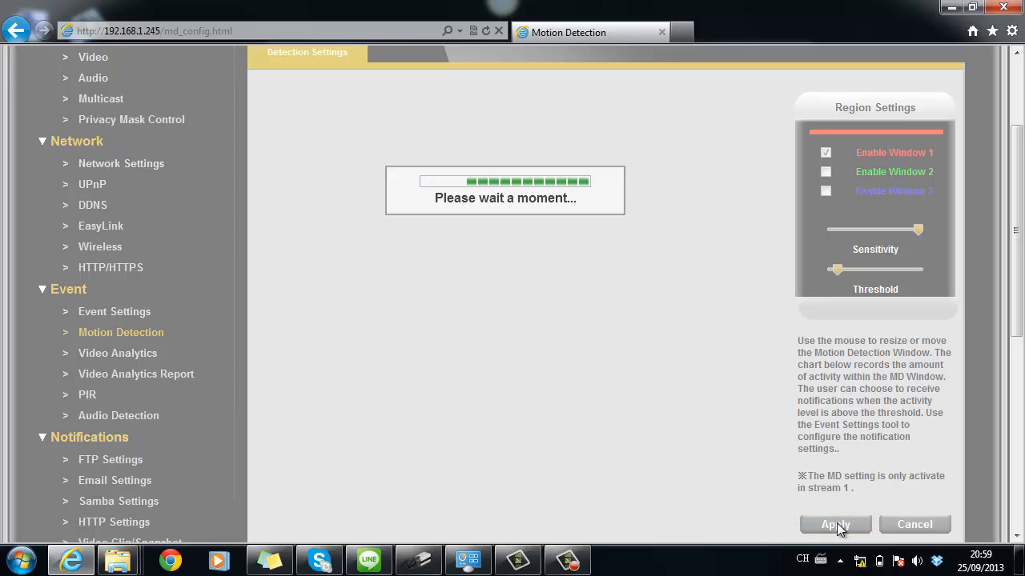
left_click(835, 524)
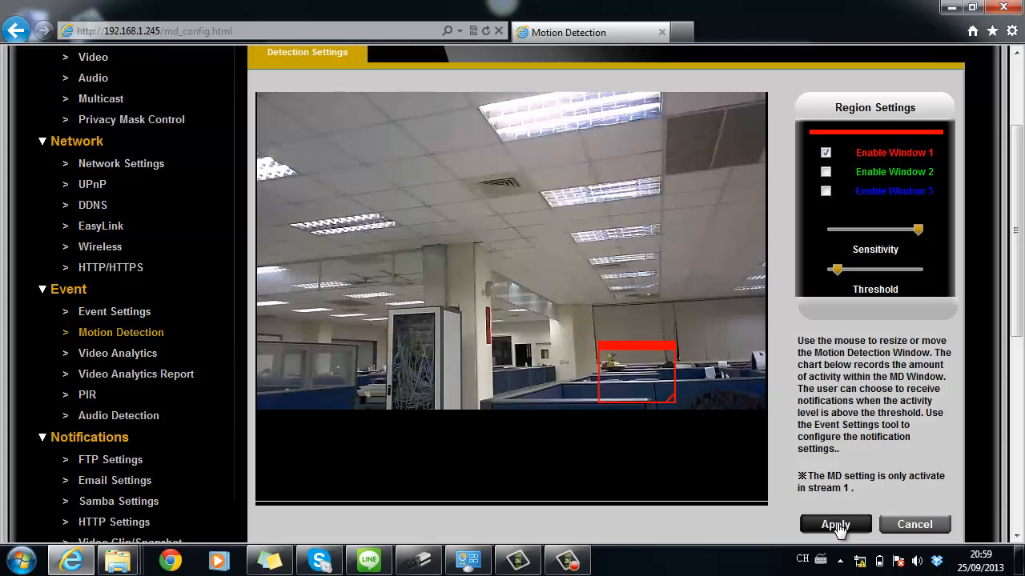